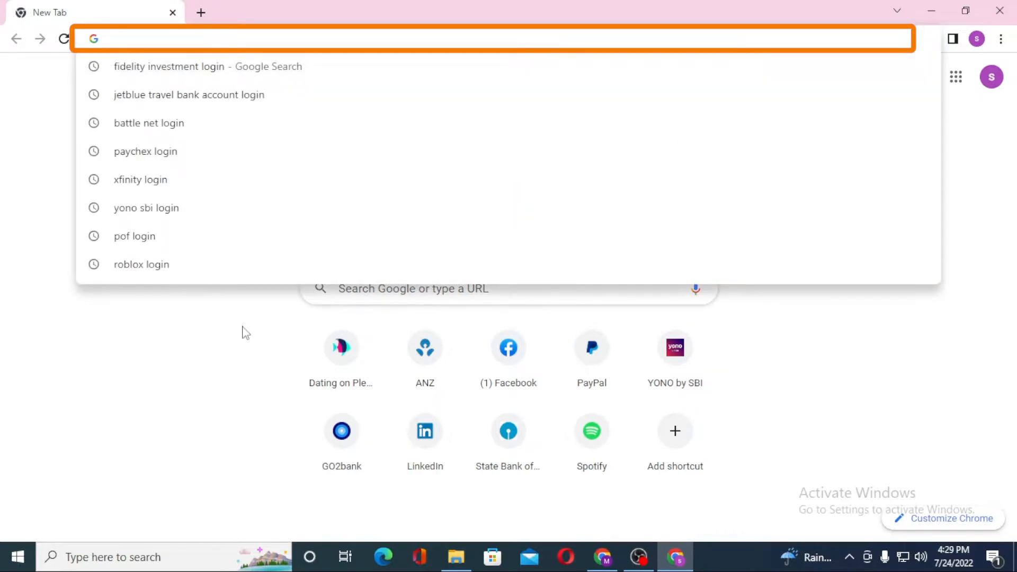
Step: Load regions.com, then search 'regions bank ac...' in a second tab to reach the login page
text(regions.com)
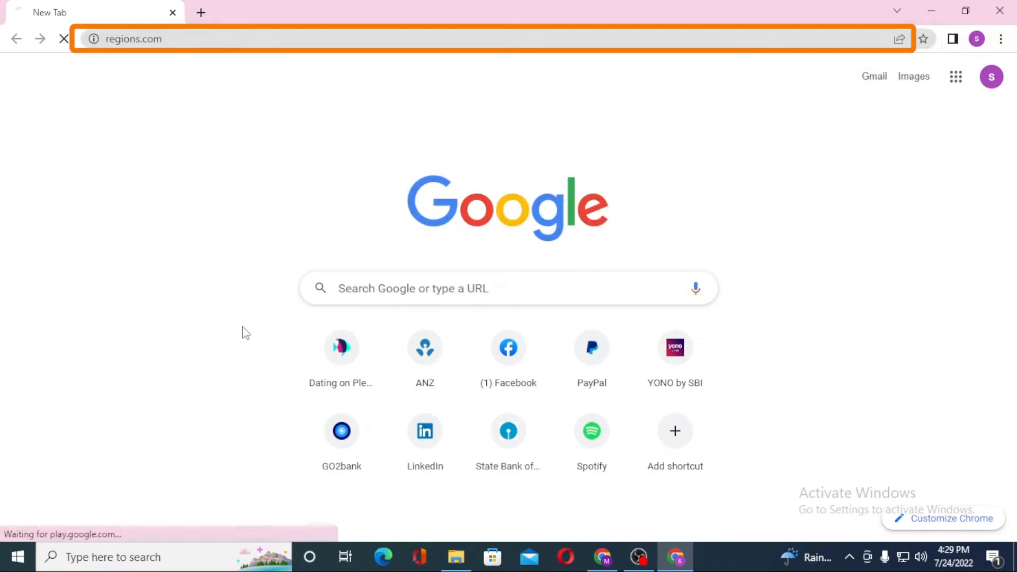
click(201, 12)
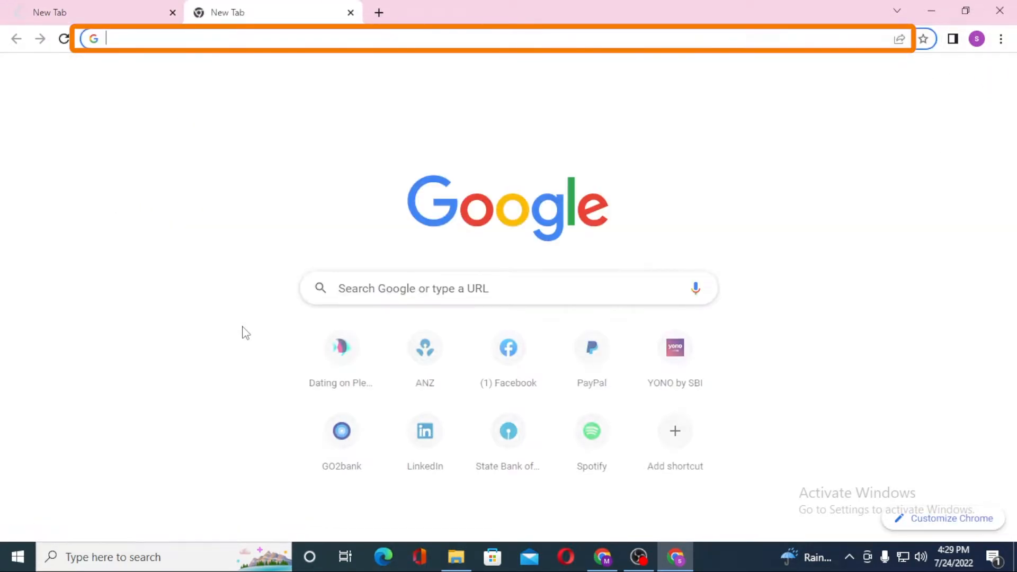
text(regioo)
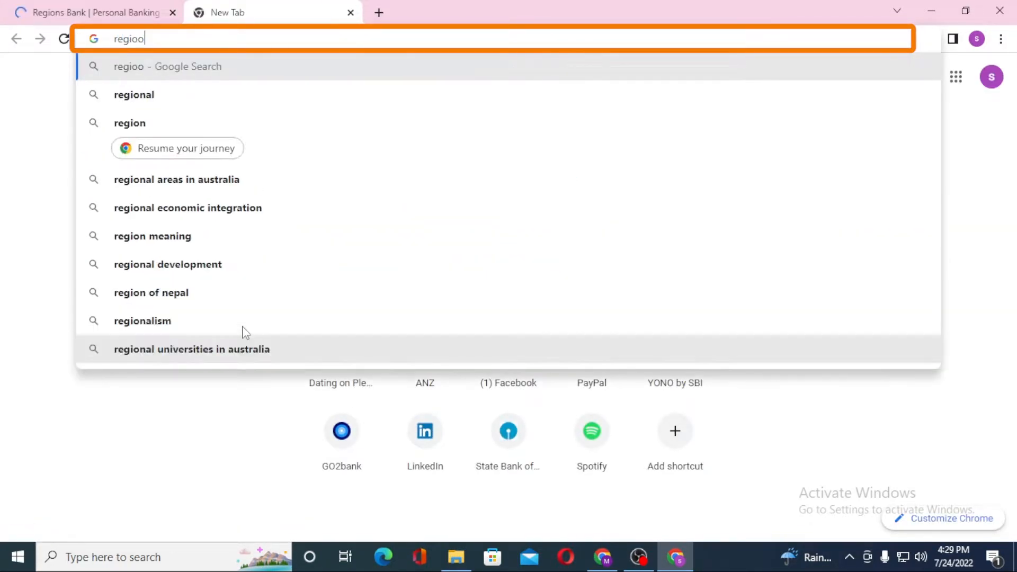
text(regions bank ac)
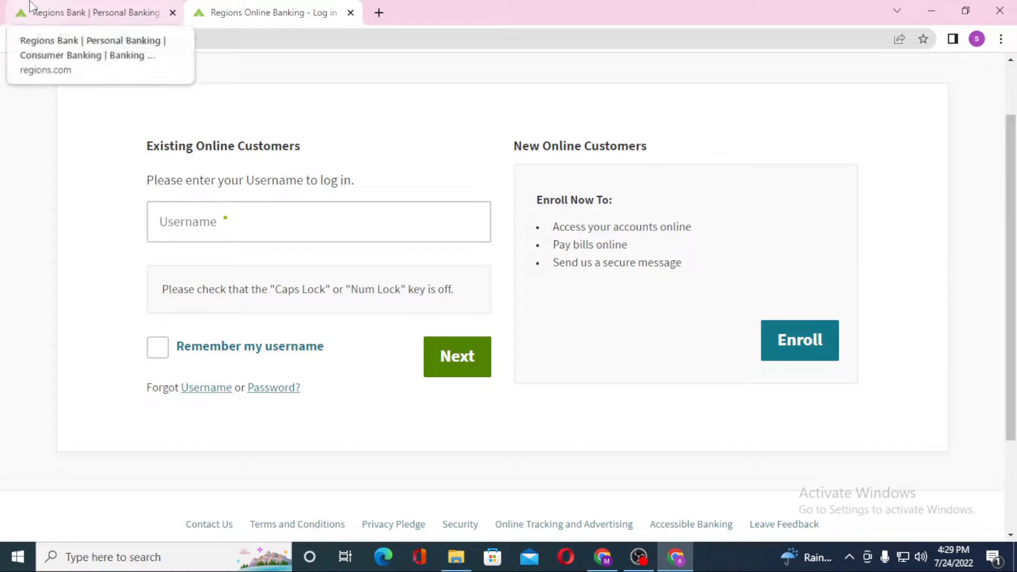
Step: On the Regions tab, dismiss the cookie notice and choose Log In > Personal > Online Banking Login
click(85, 12)
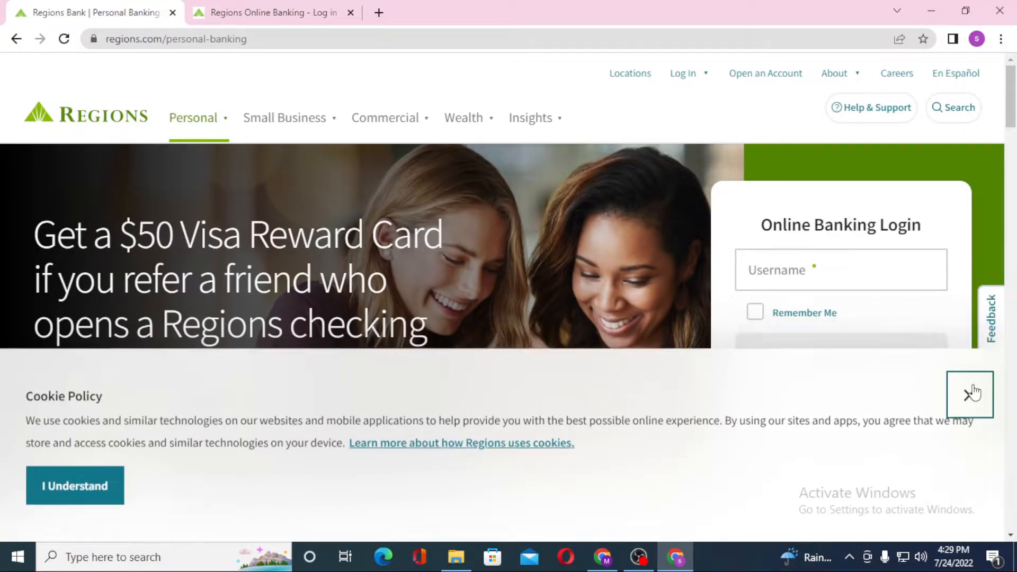
click(973, 394)
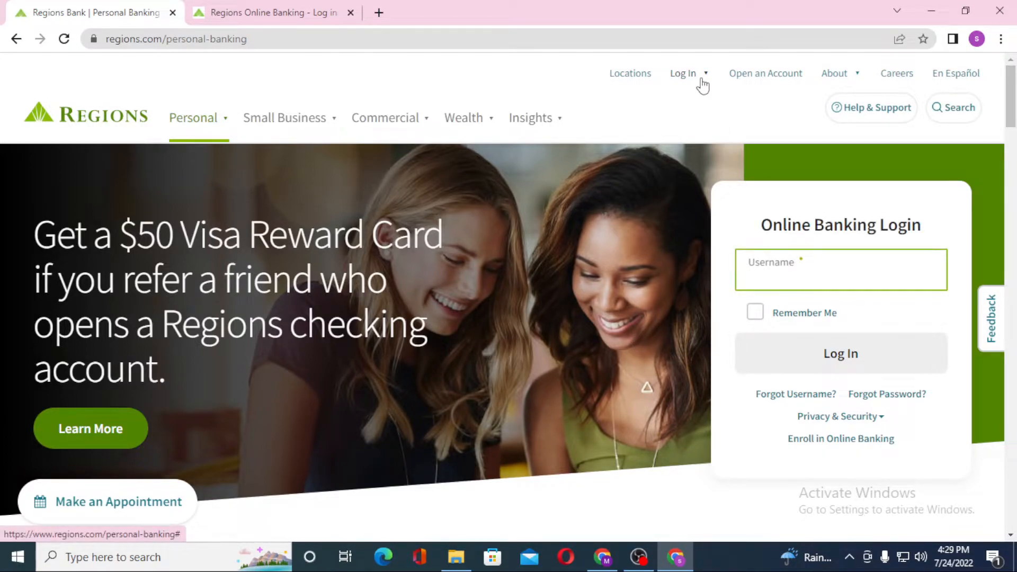
click(685, 73)
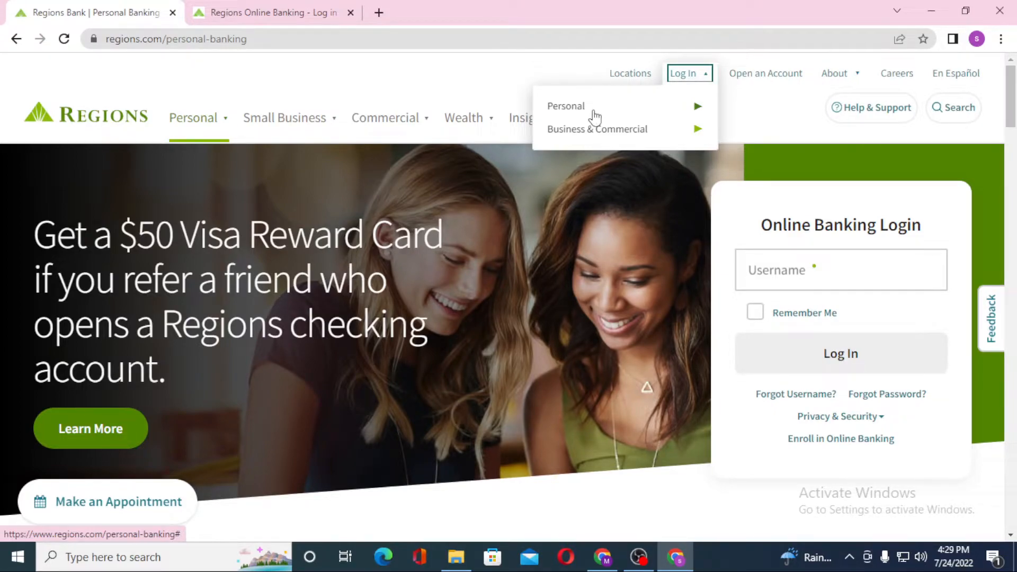
click(565, 106)
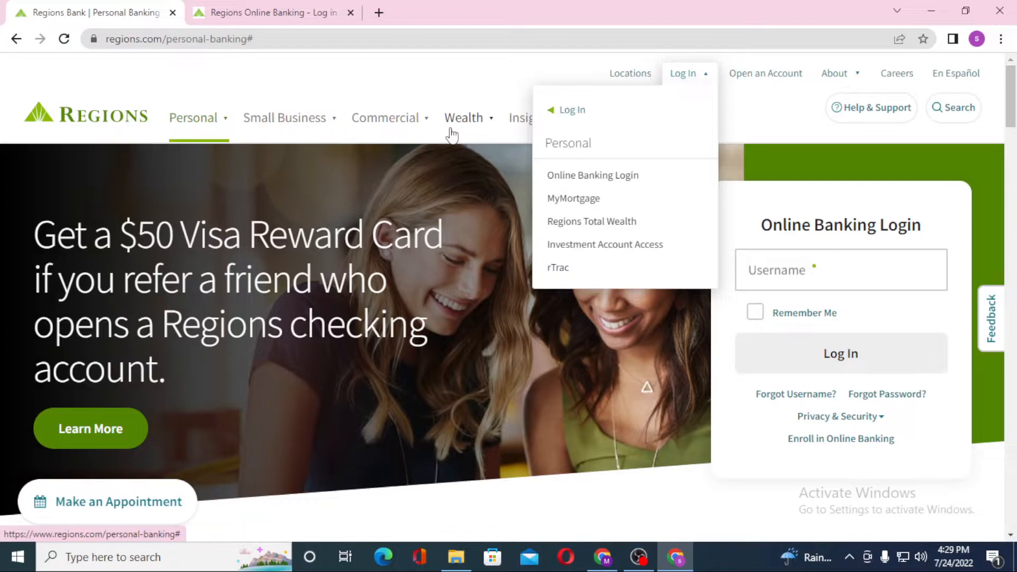
mouse_move(583, 184)
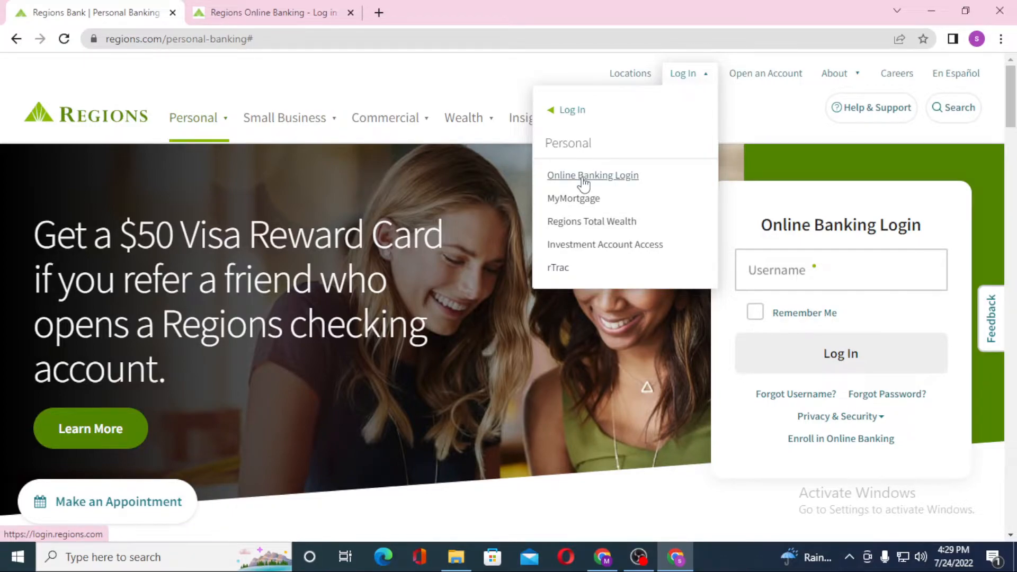
click(594, 176)
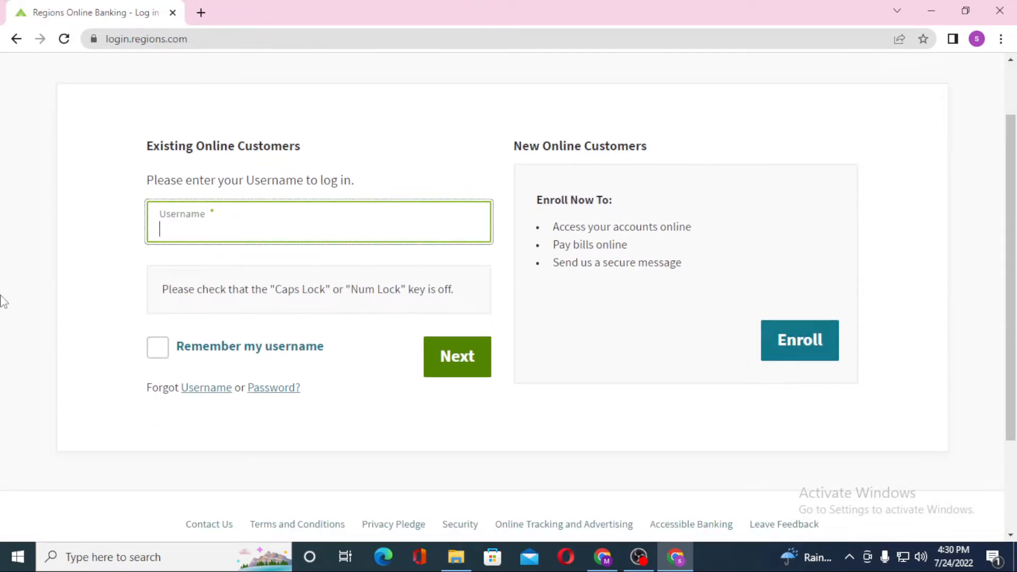
mouse_move(85, 349)
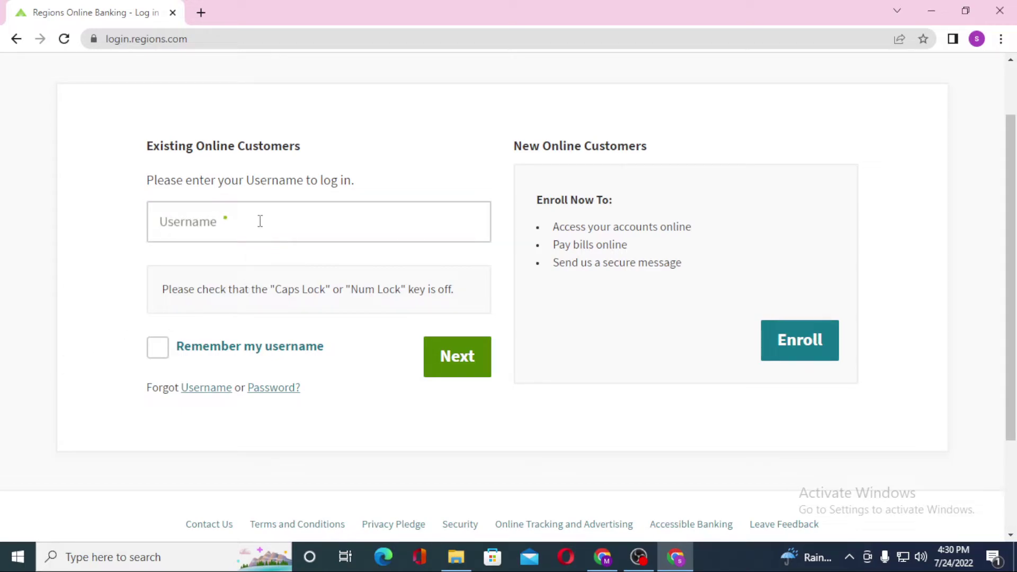
click(318, 222)
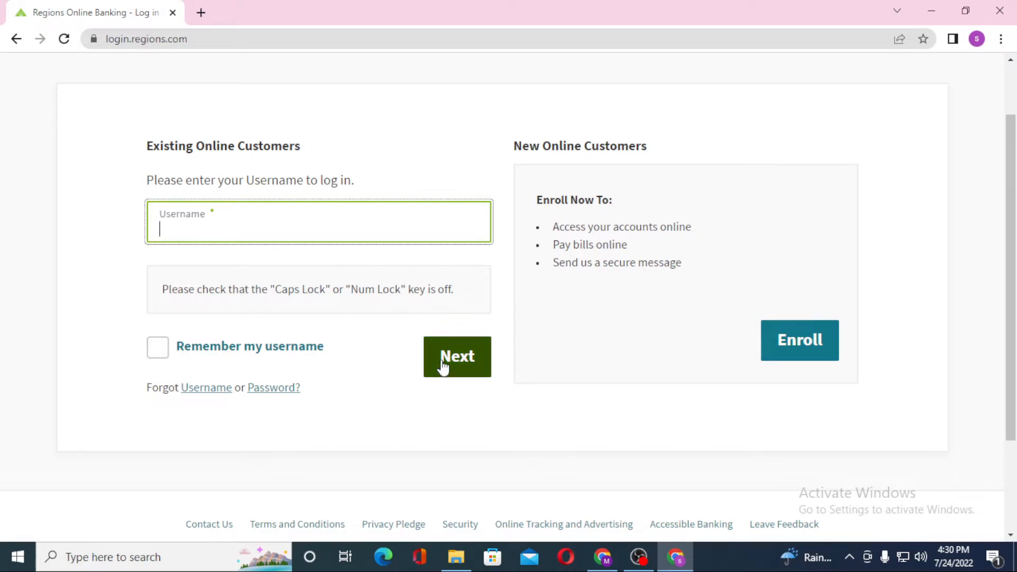
mouse_move(403, 388)
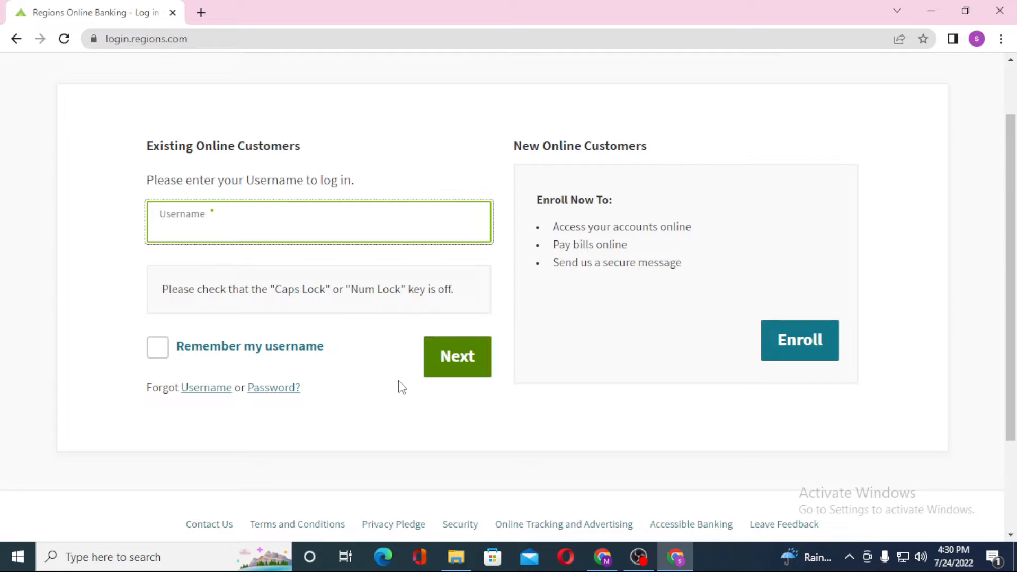
mouse_move(382, 379)
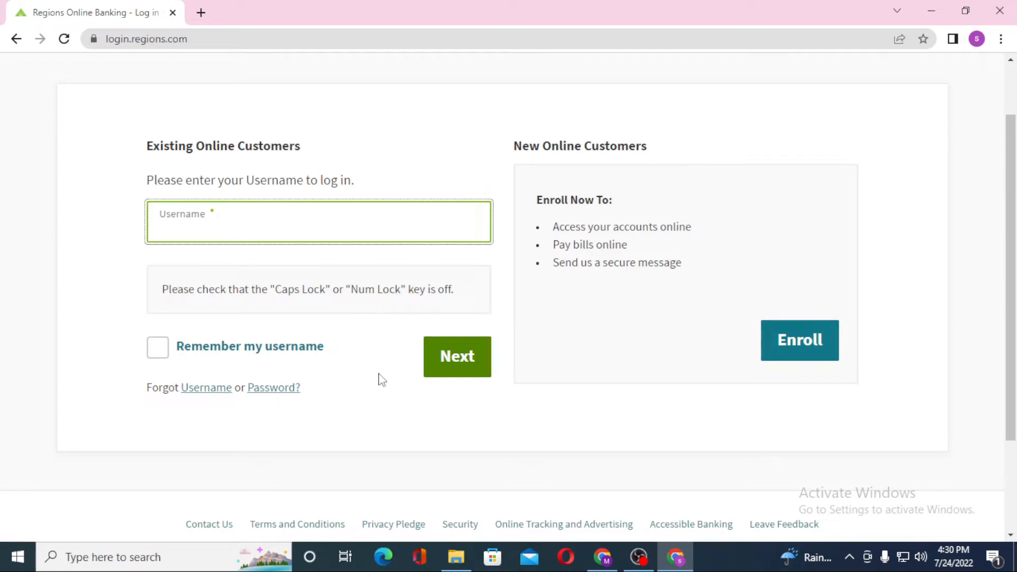
mouse_move(201, 398)
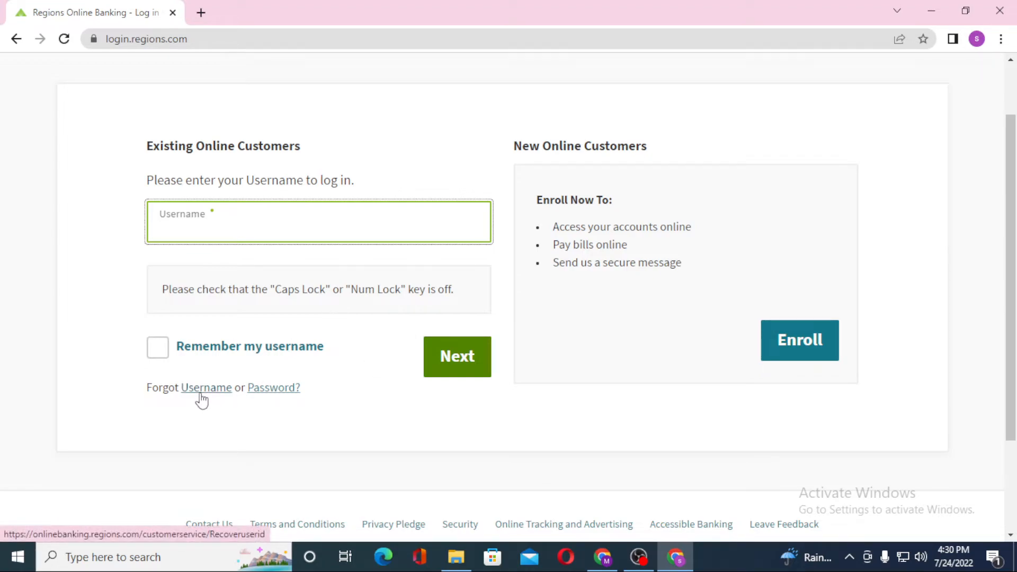
click(318, 222)
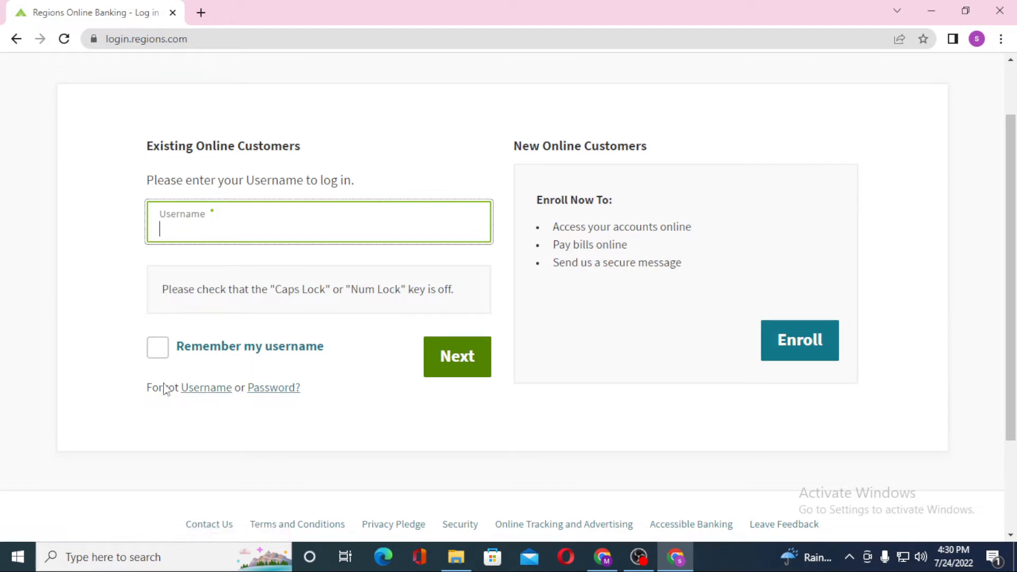
mouse_move(320, 373)
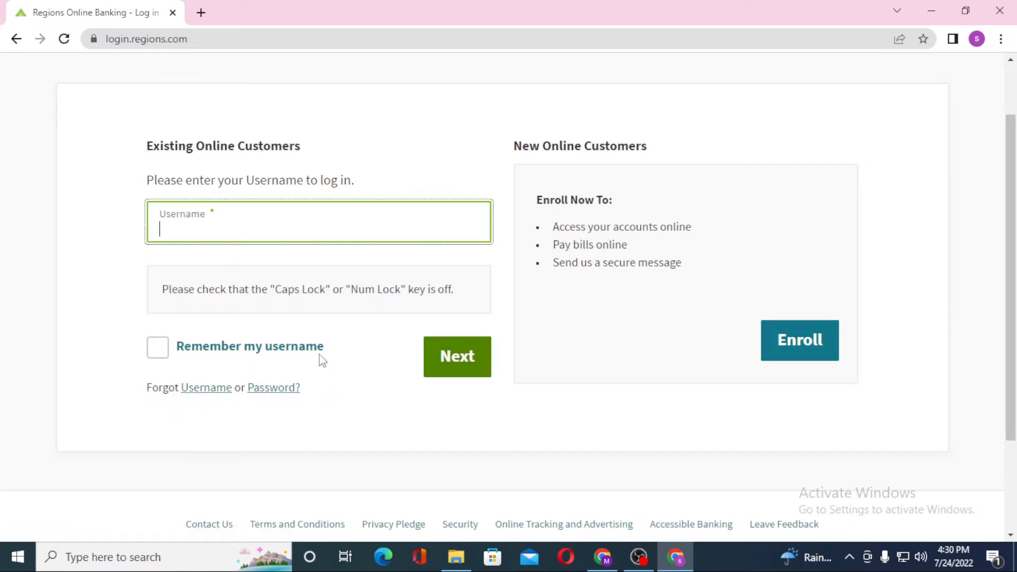